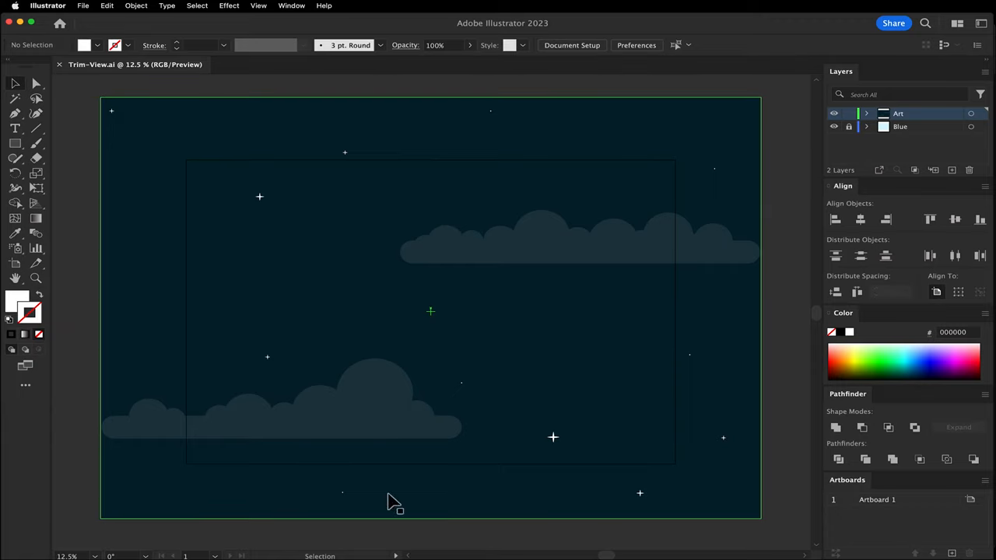
mouse_move(652, 410)
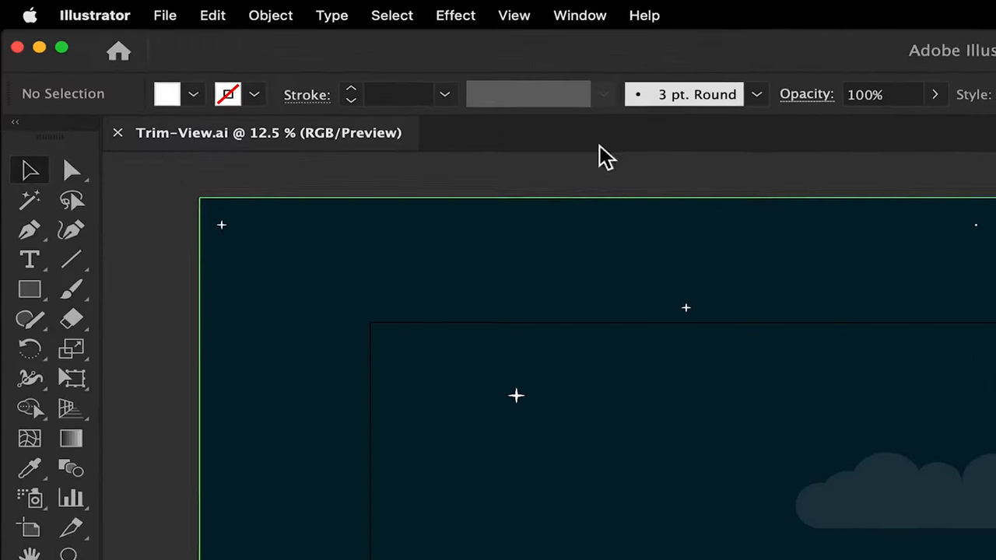
- Turn on Trim View so artwork past the artboard edges is hidden
left_click(516, 15)
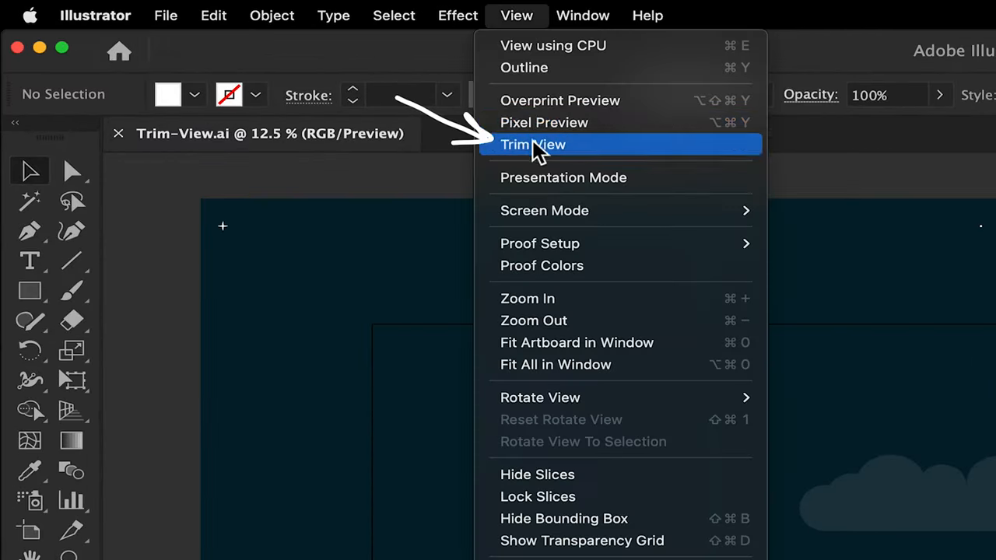
left_click(532, 145)
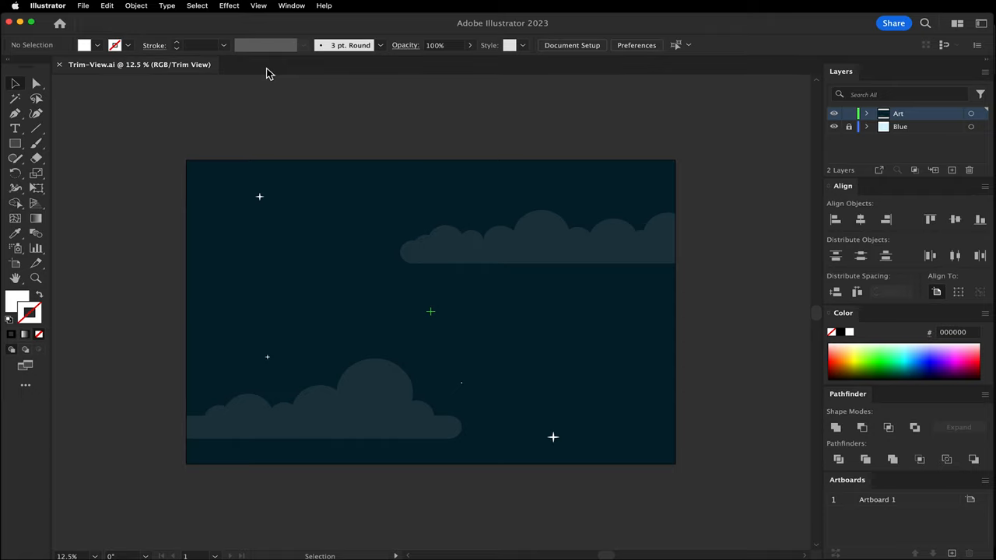
mouse_move(314, 91)
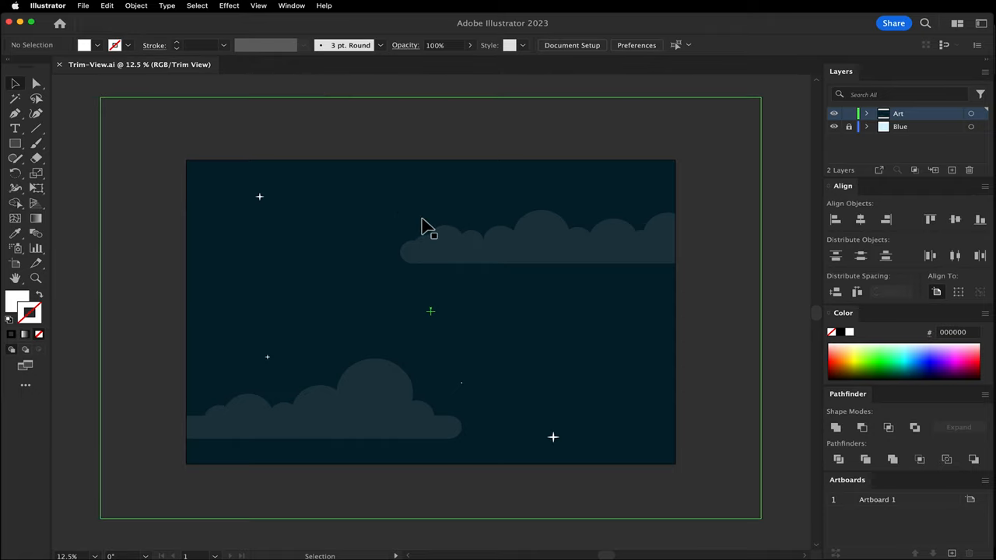
- Enter and leave Isolation Mode on the cloud group, returning to normal preview
double_click(429, 234)
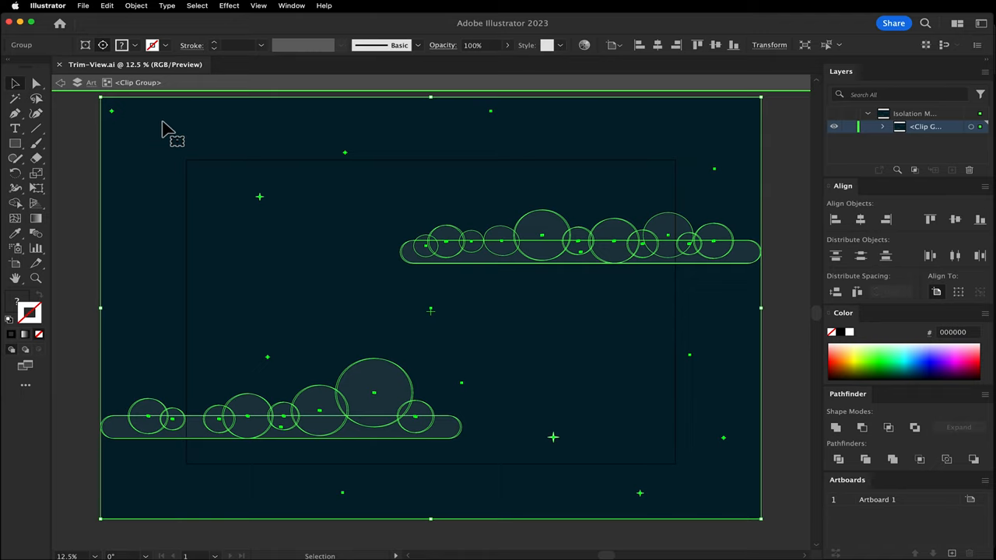
left_click(66, 82)
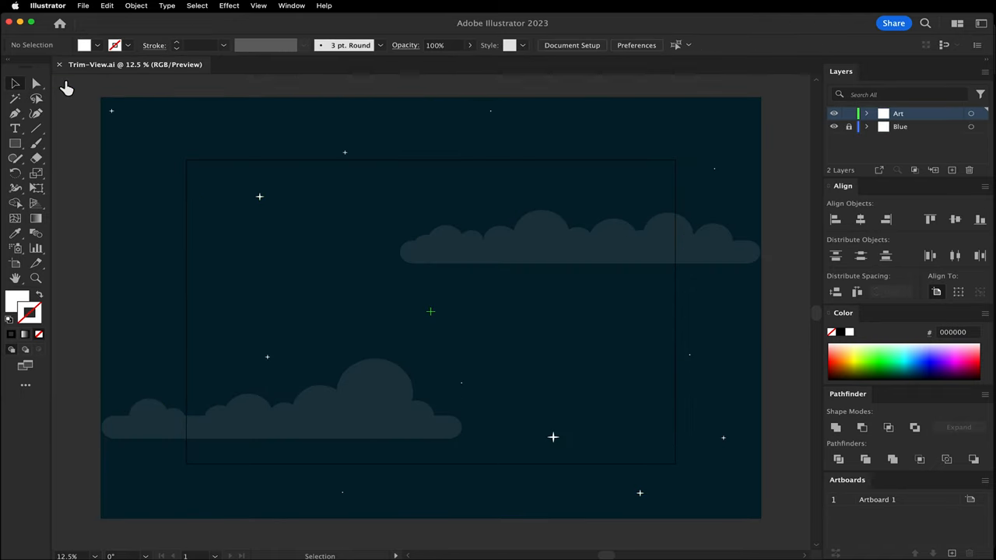
mouse_move(77, 142)
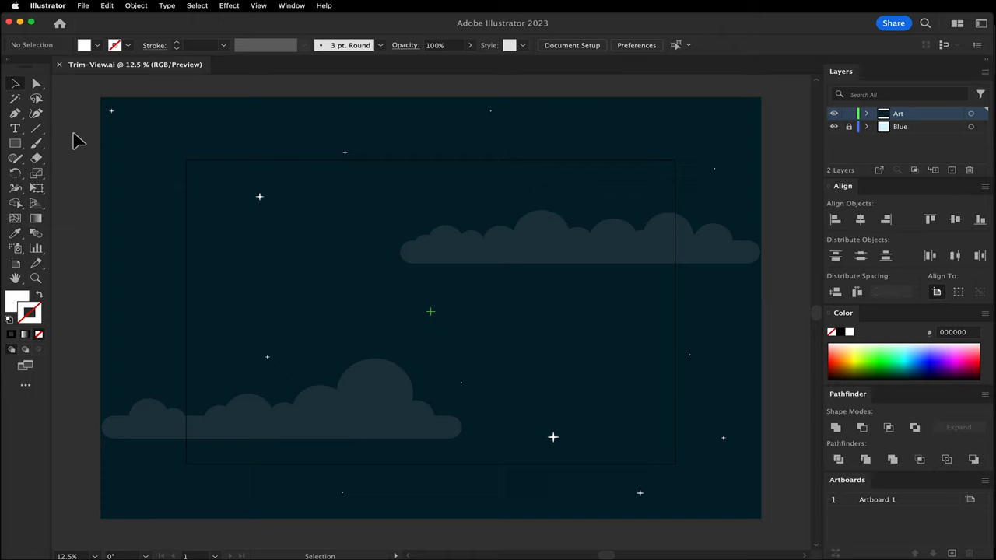
mouse_move(23, 143)
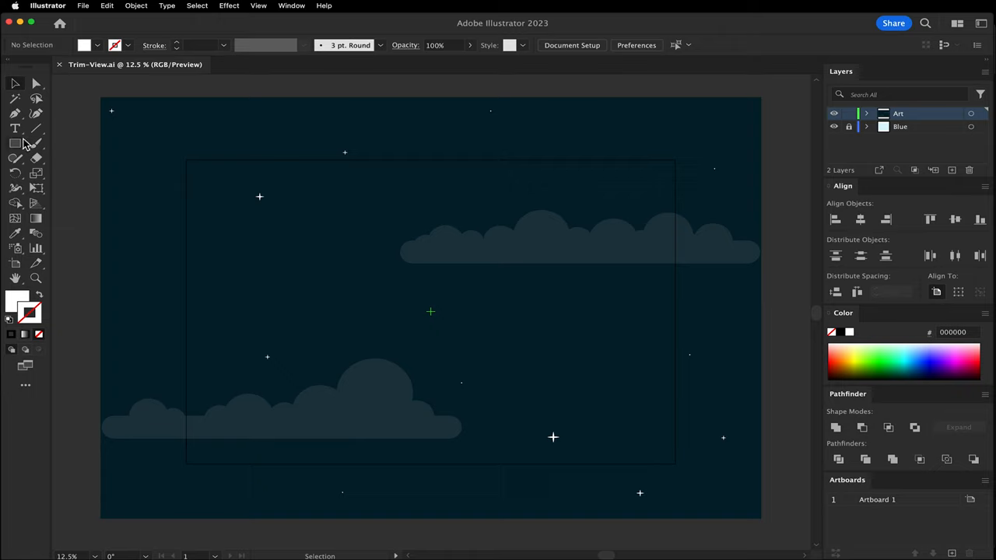
- Create a white rectangle at the artboard's exact width and height and centre it horizontally
left_click(16, 143)
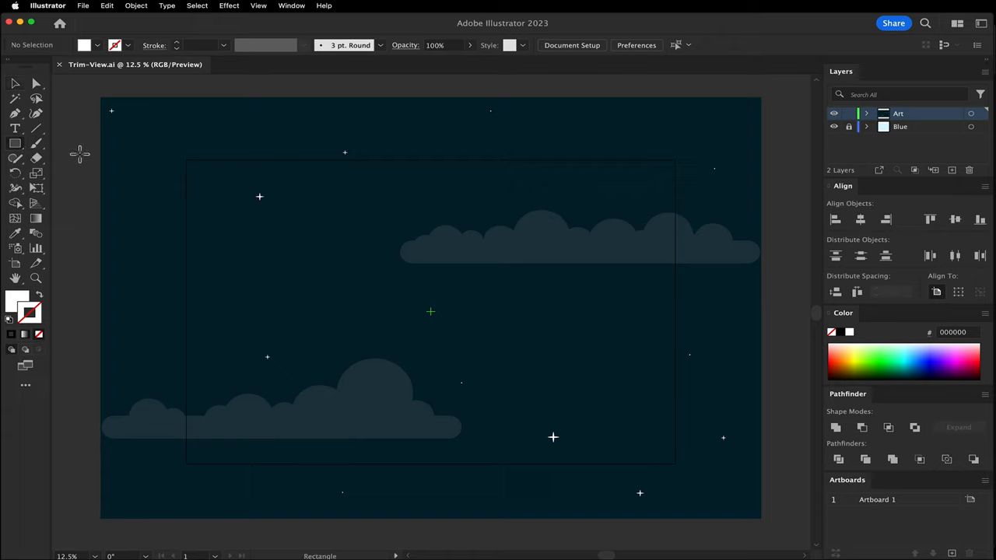
left_click(258, 196)
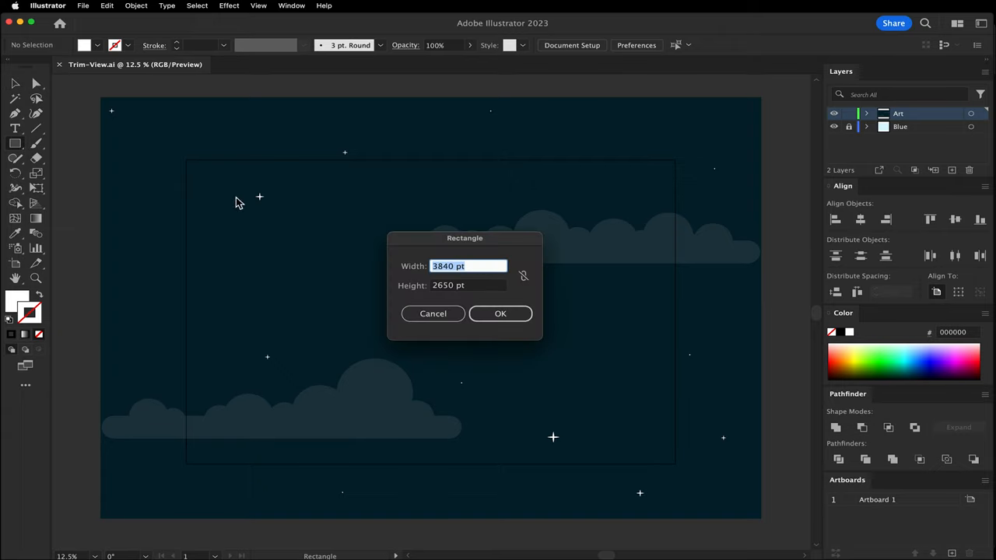
mouse_move(432, 171)
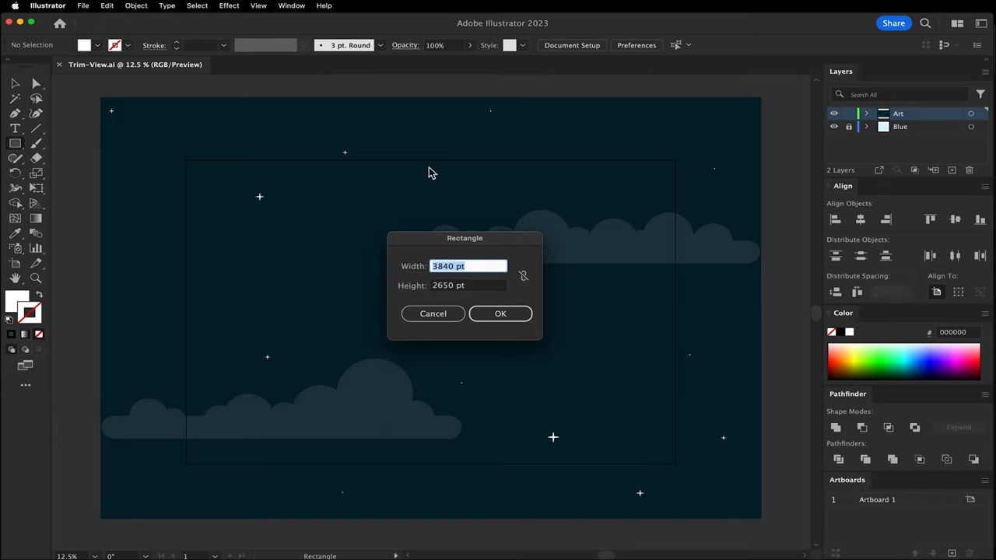
left_click(501, 313)
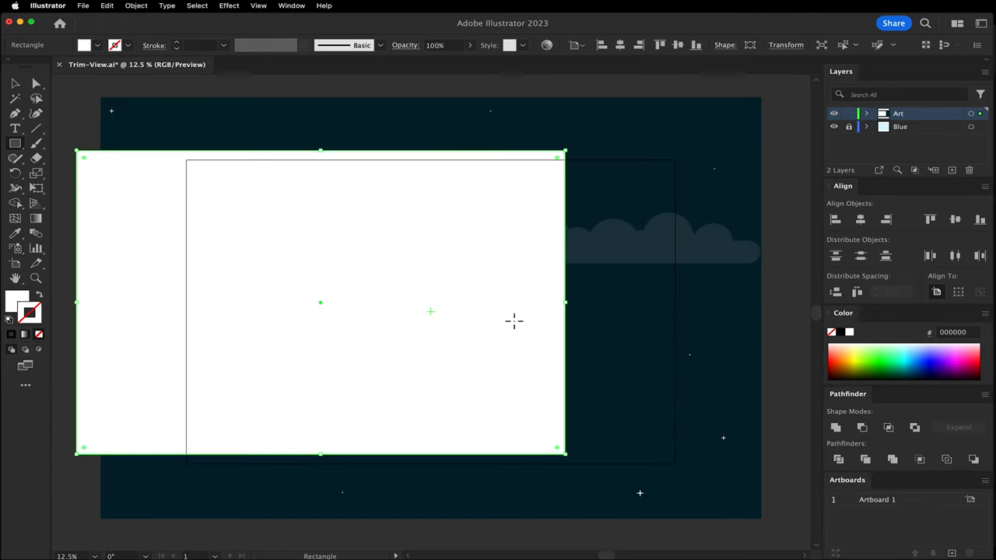
left_click(955, 220)
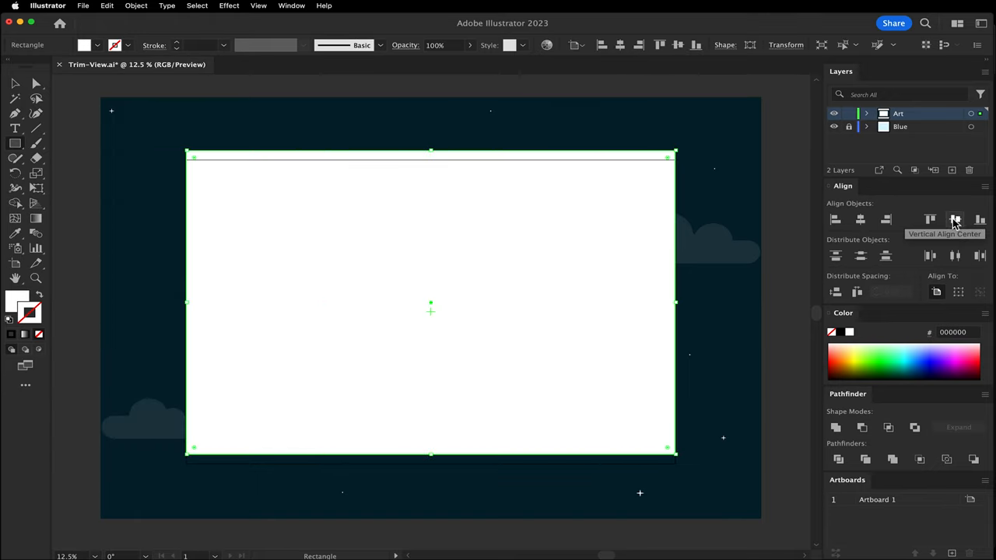
- Centre the rectangle vertically, then make it a clipping mask over all artwork
left_click(955, 219)
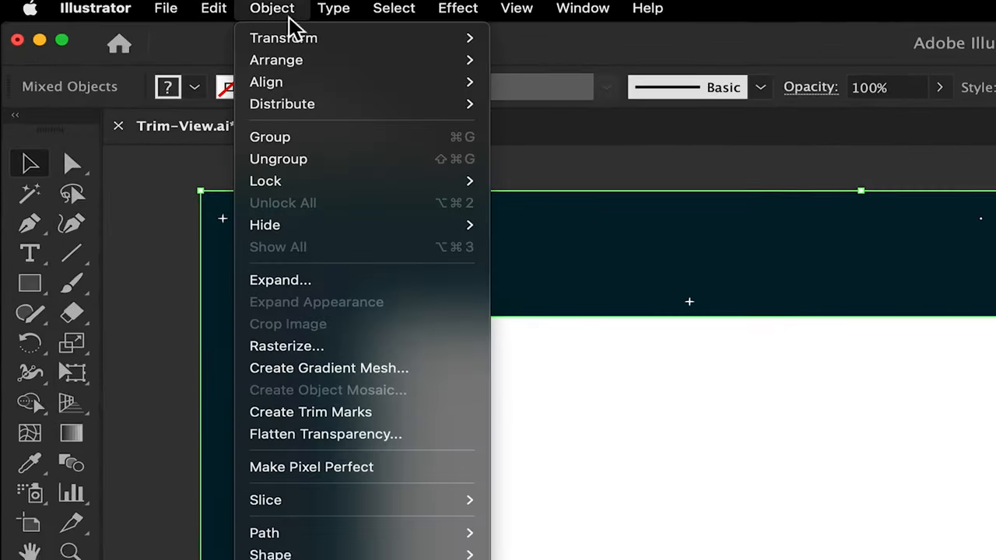
mouse_move(358, 336)
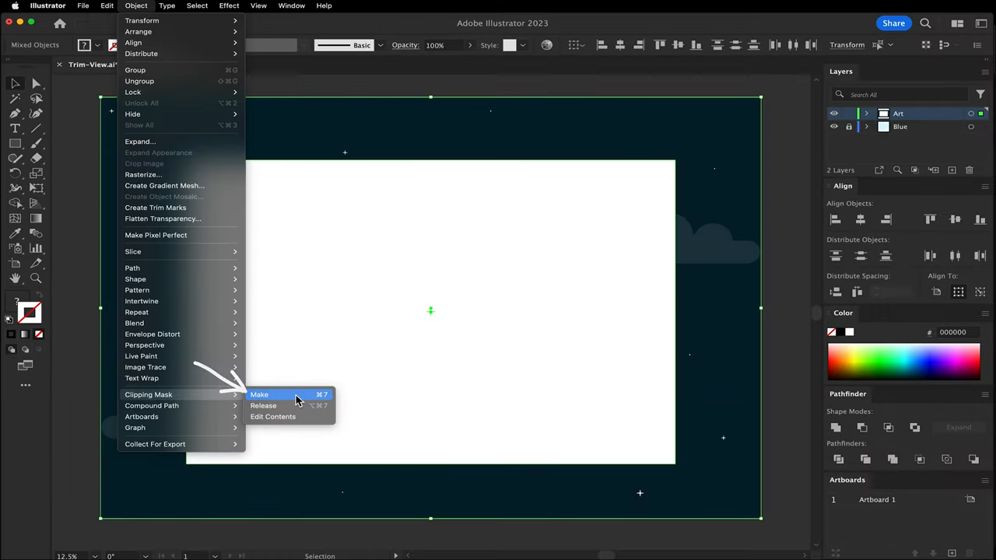
left_click(258, 395)
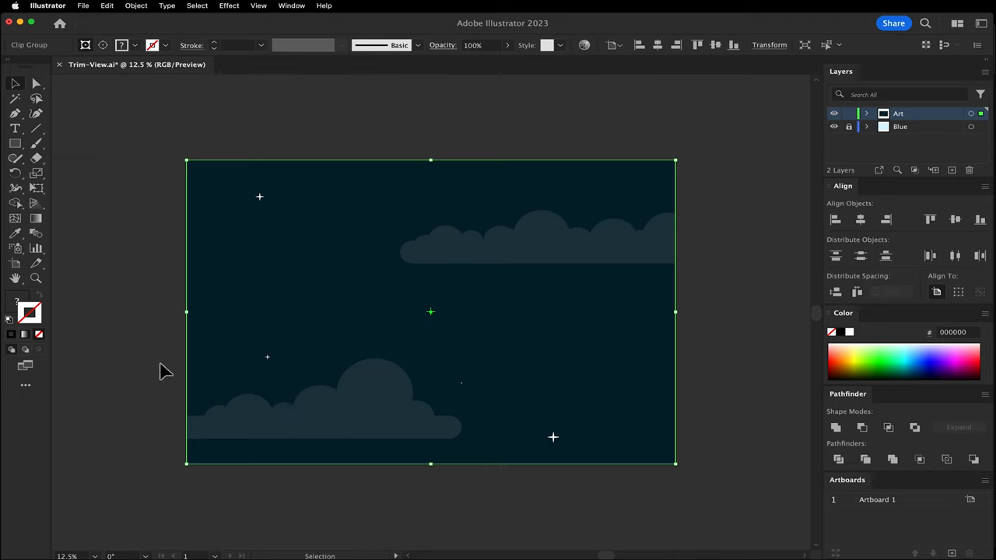
mouse_move(366, 389)
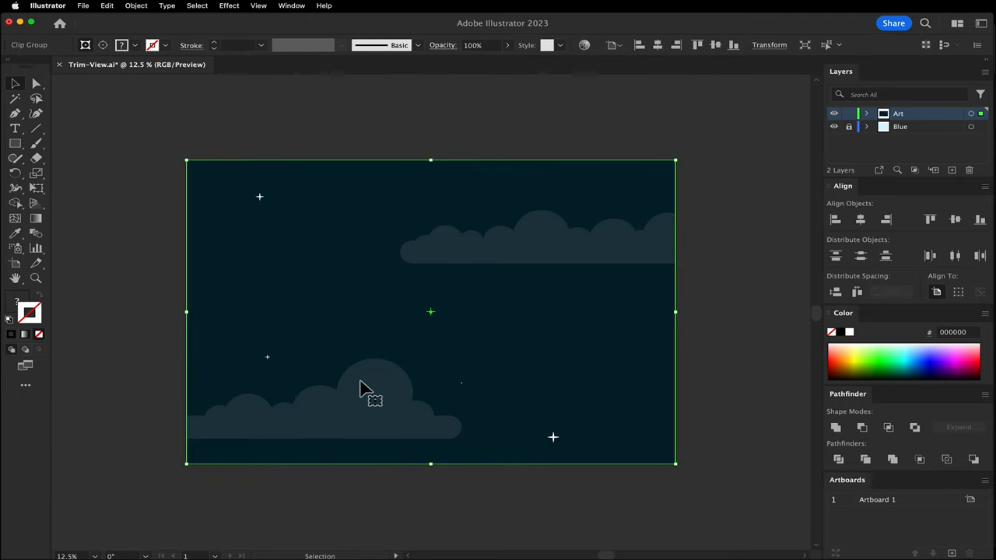
double_click(366, 389)
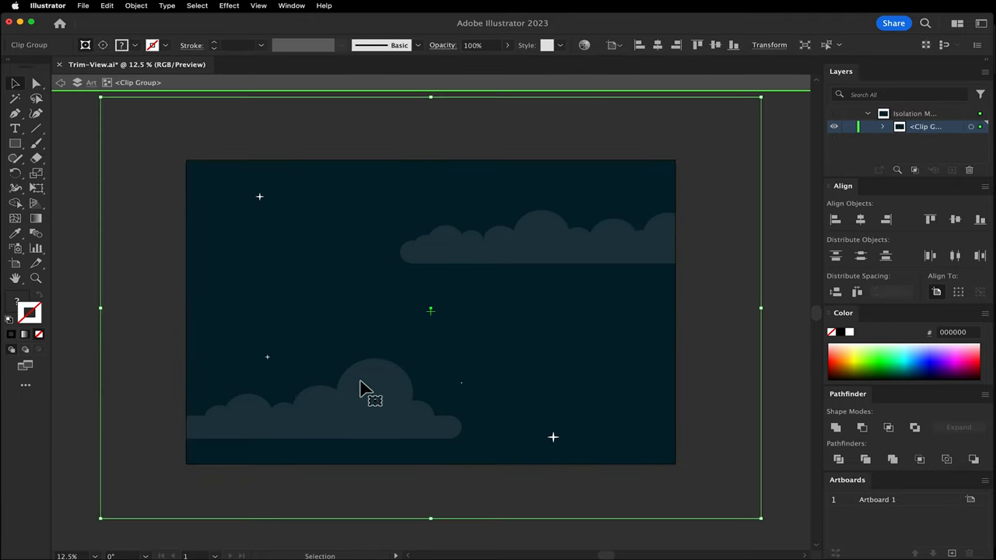
double_click(374, 389)
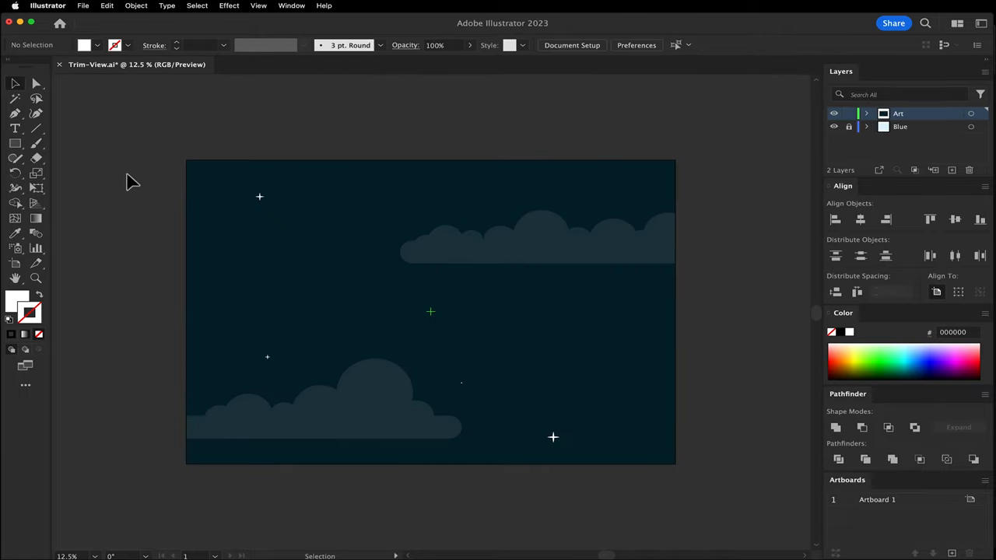
mouse_move(140, 190)
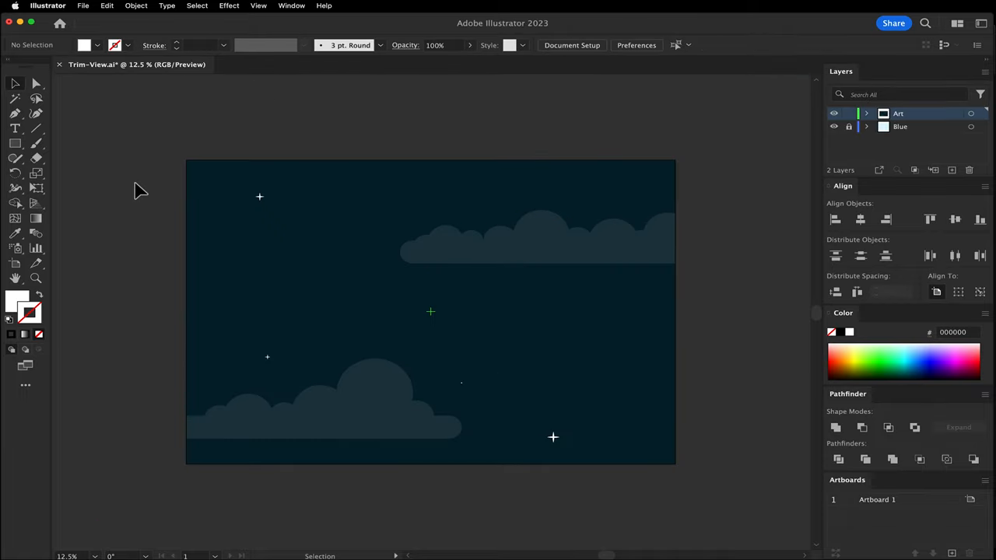